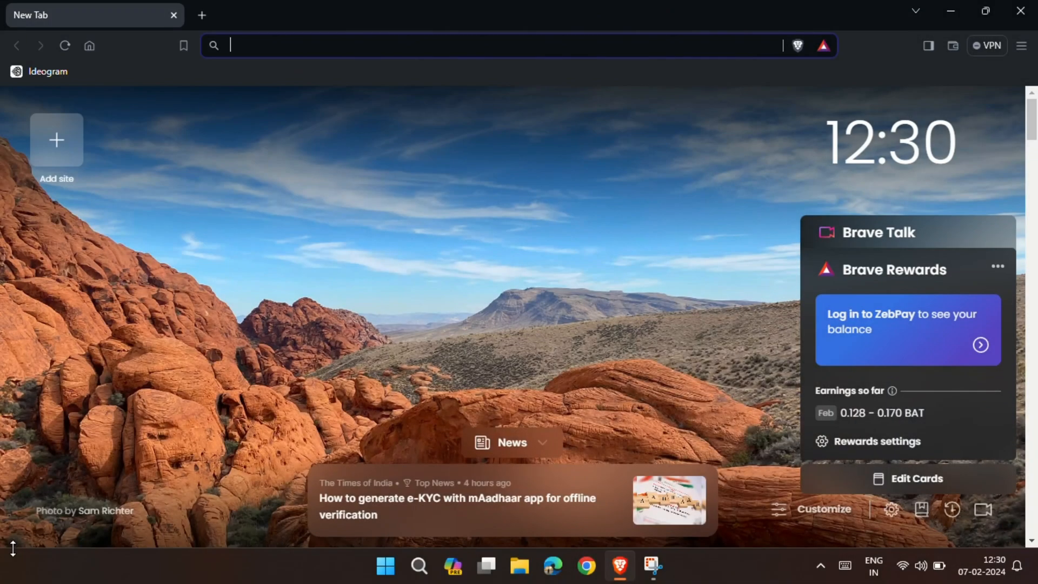
# Step: Enter 'lens' in the address bar to reach lensgo.ai
pyautogui.write('lensgo.ai')
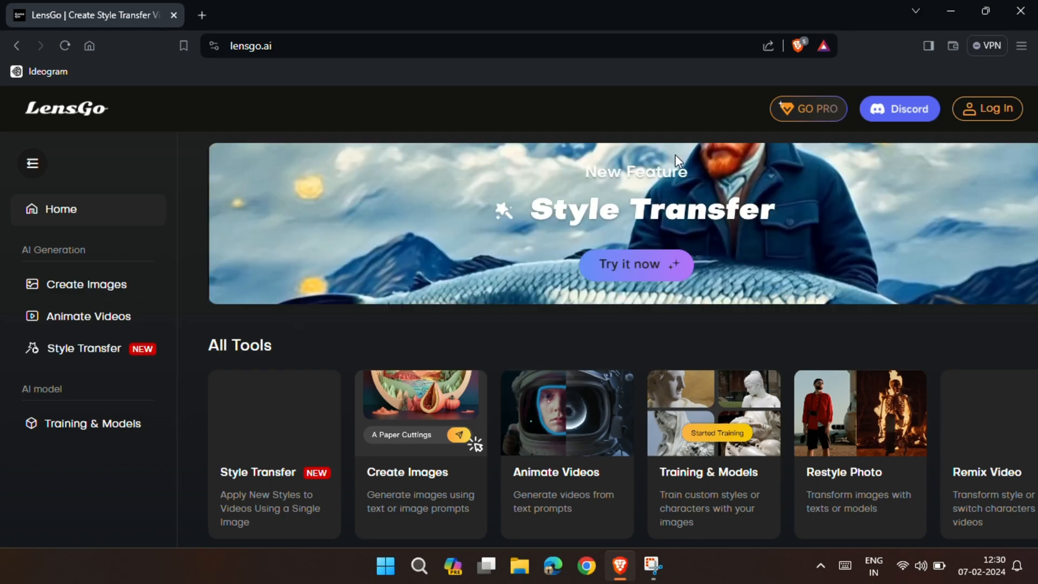
# Step: Log in to the free 200-credit account and scroll down to Featured Models
pyautogui.click(986, 109)
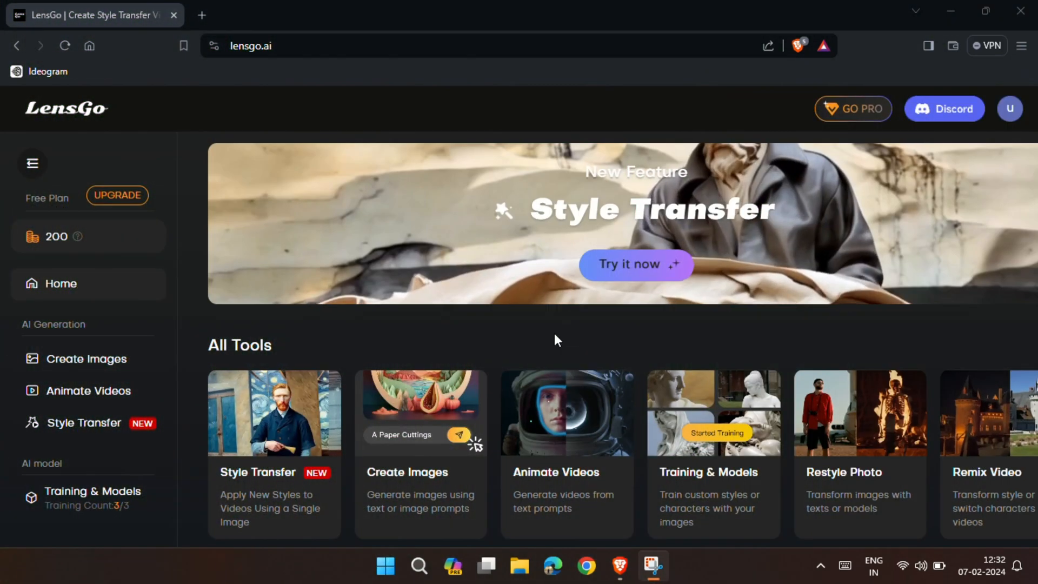
pyautogui.scroll(-3)
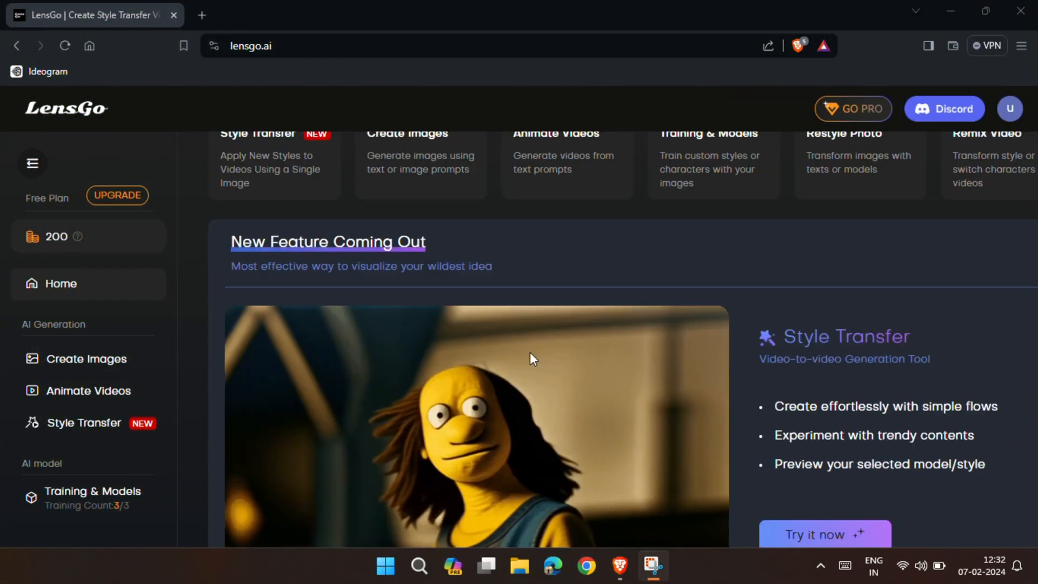
pyautogui.scroll(-3)
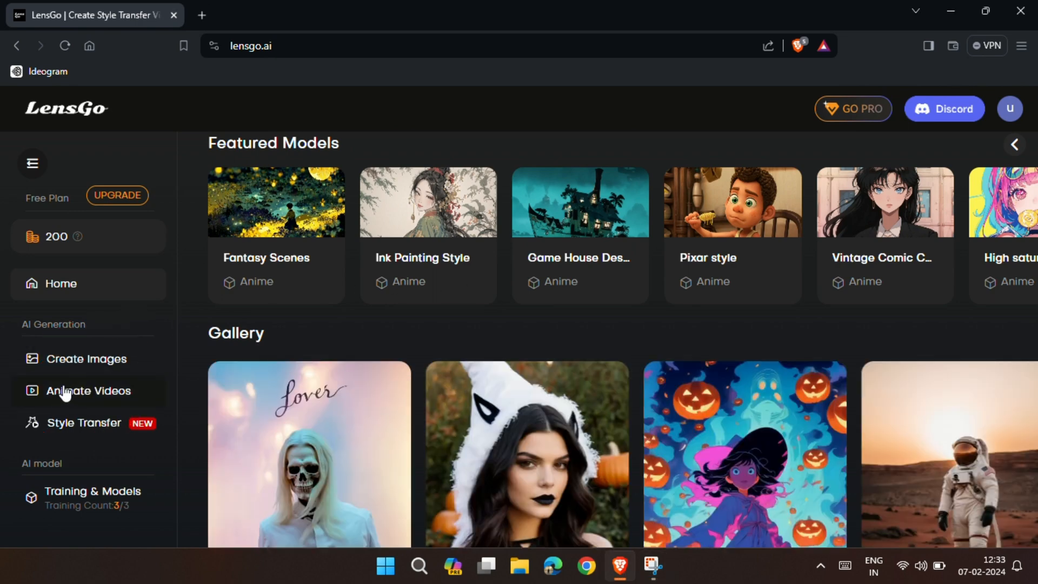
# Step: Open Animate Videos and choose Anime from the Core Models list
pyautogui.click(87, 391)
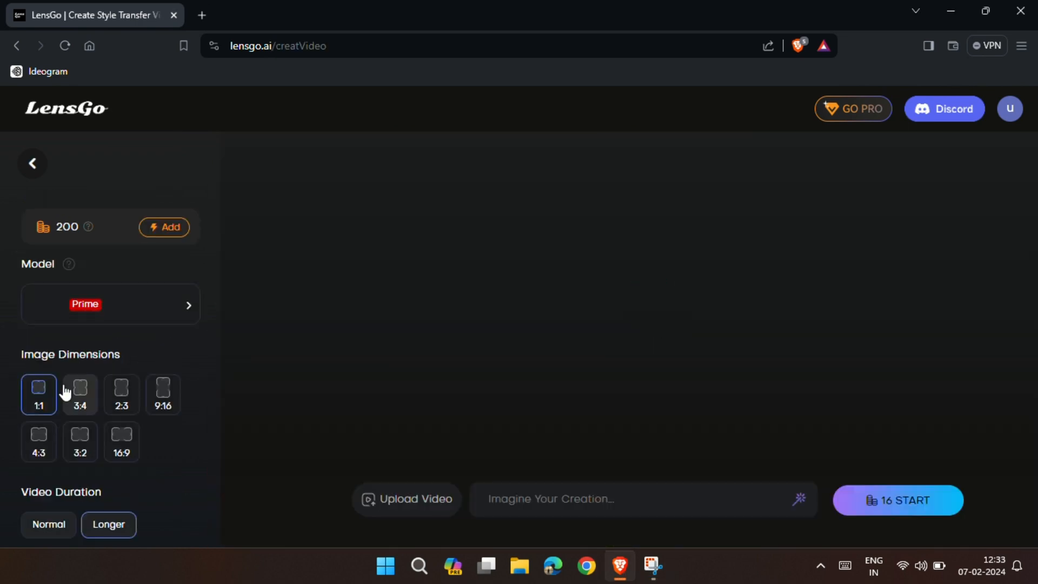
pyautogui.click(109, 304)
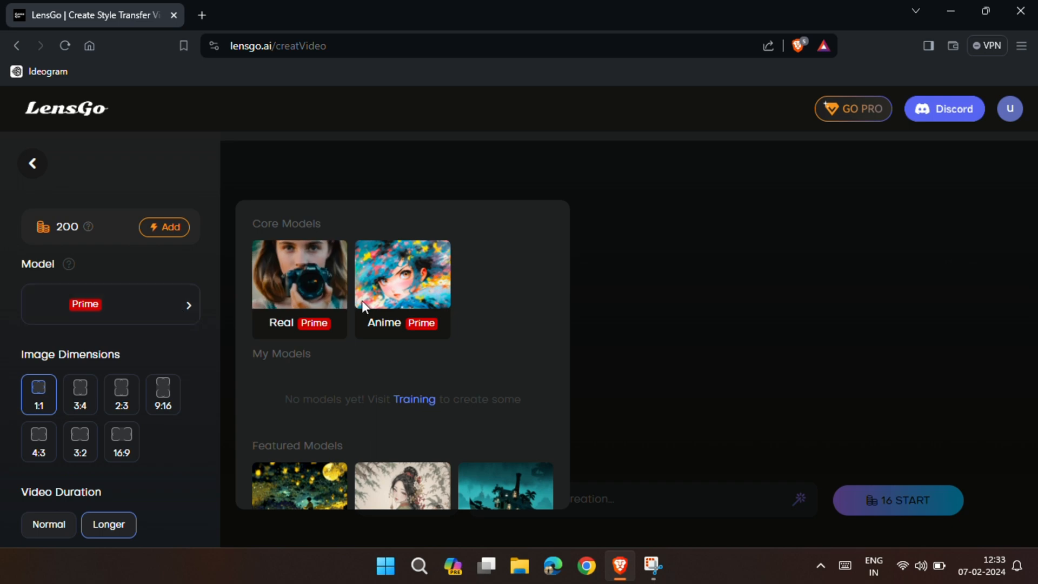
pyautogui.scroll(-3)
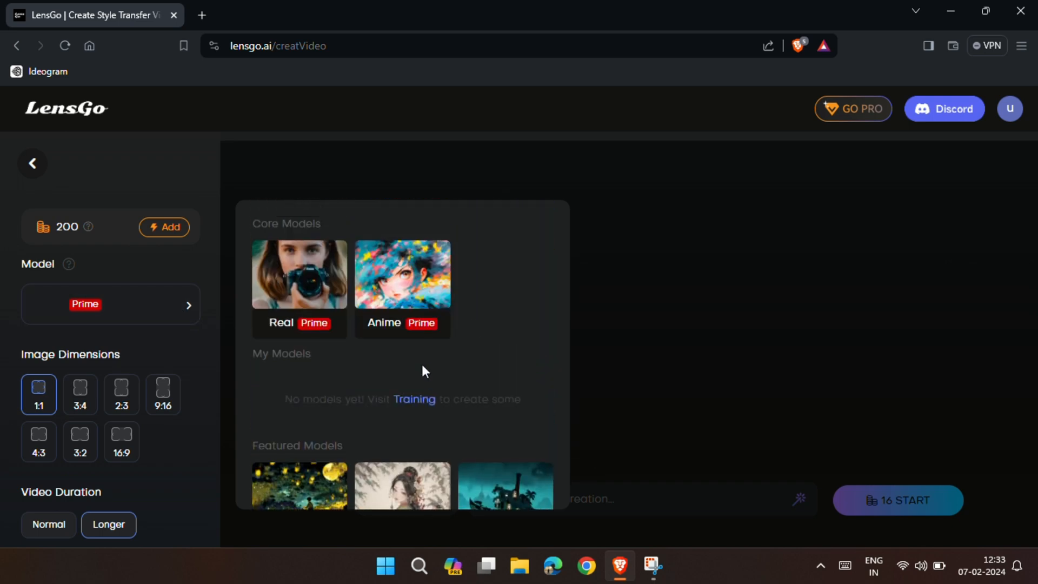
pyautogui.click(402, 274)
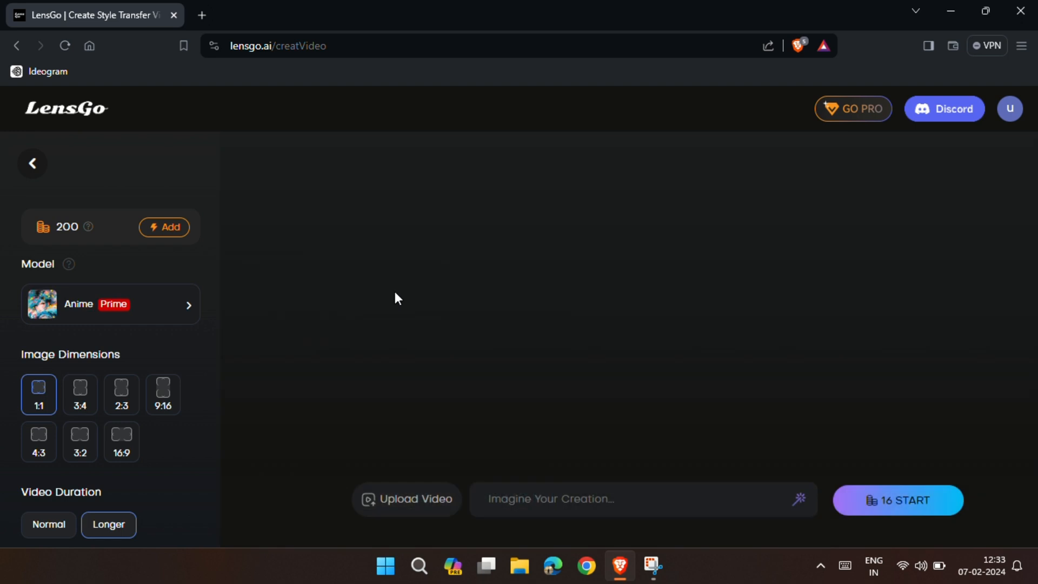
pyautogui.moveTo(63, 364)
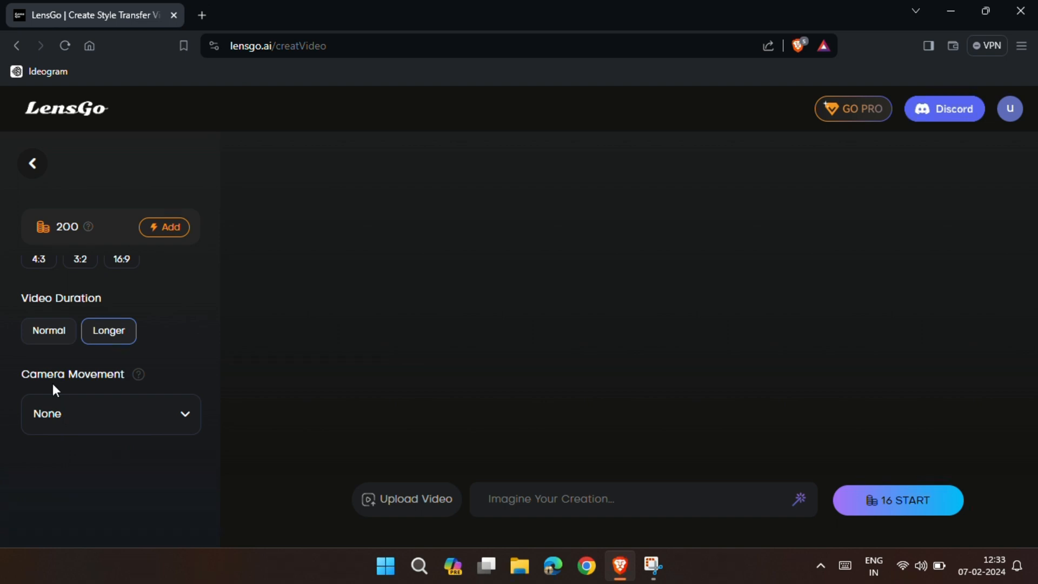
pyautogui.moveTo(407, 499)
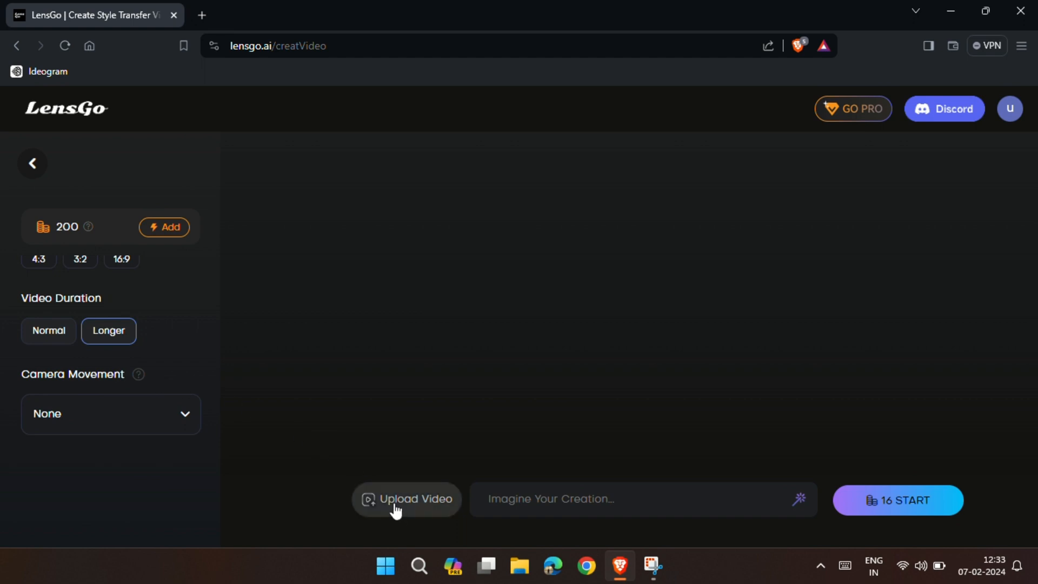
# Step: Upload the source video, raising the generation cost to 40 credits
pyautogui.click(406, 498)
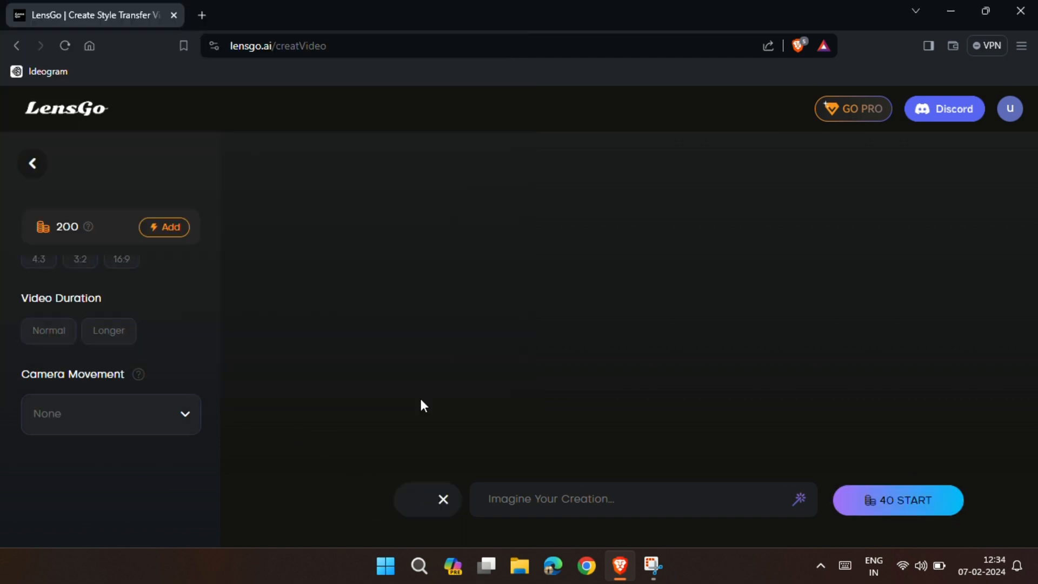
# Step: Generate an Anime video from the prompt 'a beautiful girl talking with someone'
pyautogui.write('a beautiful g')
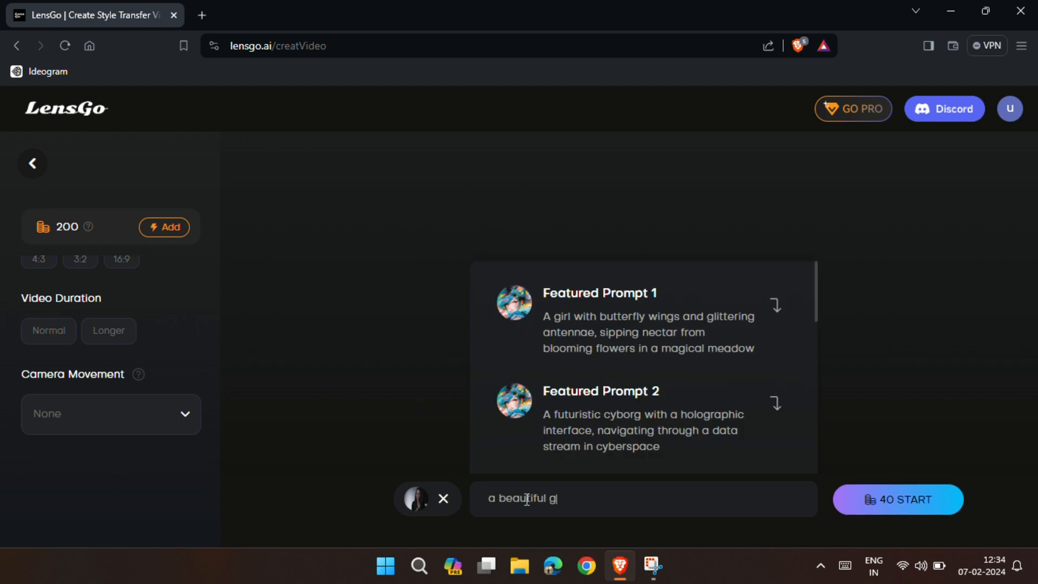
pyautogui.write('irl talking with someone')
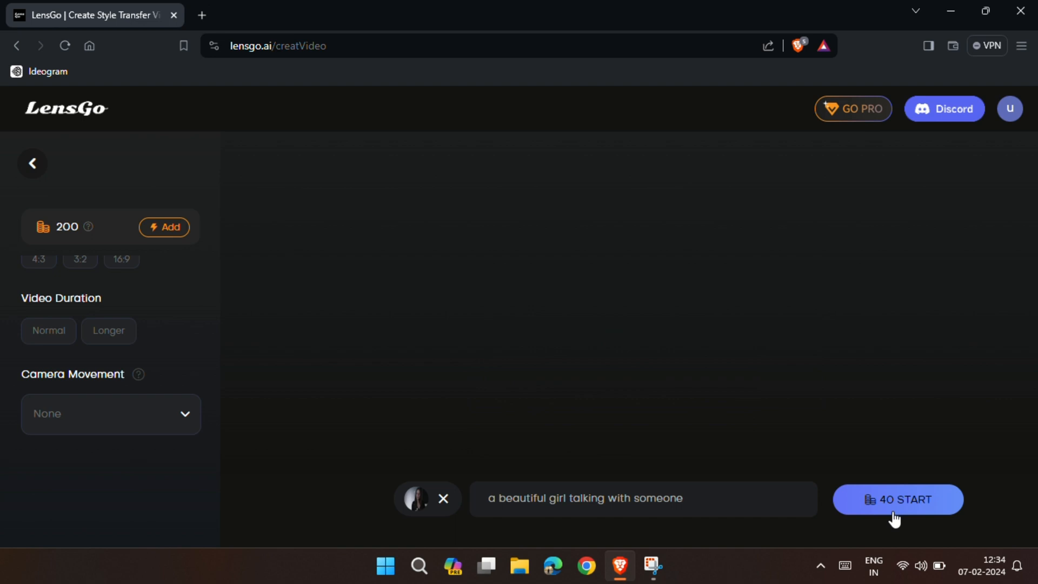
pyautogui.click(898, 499)
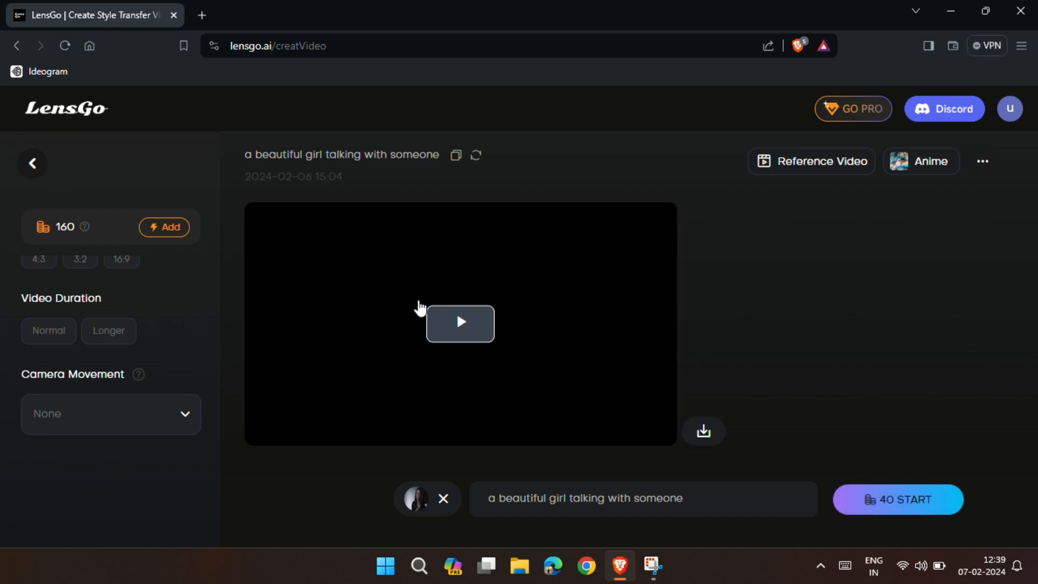
# Step: Play the anime clip of the girl, then switch the model to Pixar style
pyautogui.click(459, 323)
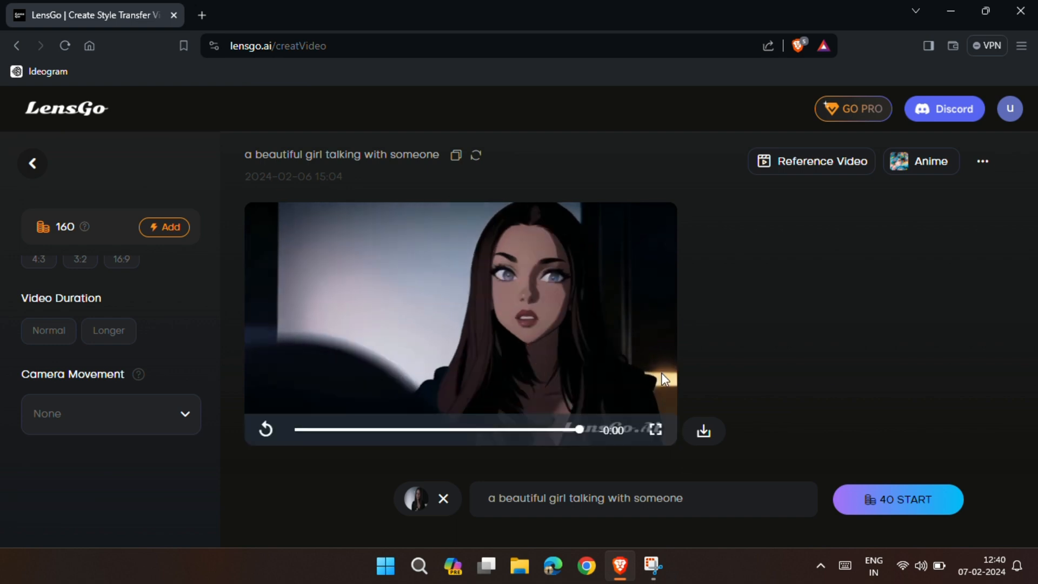
pyautogui.click(703, 431)
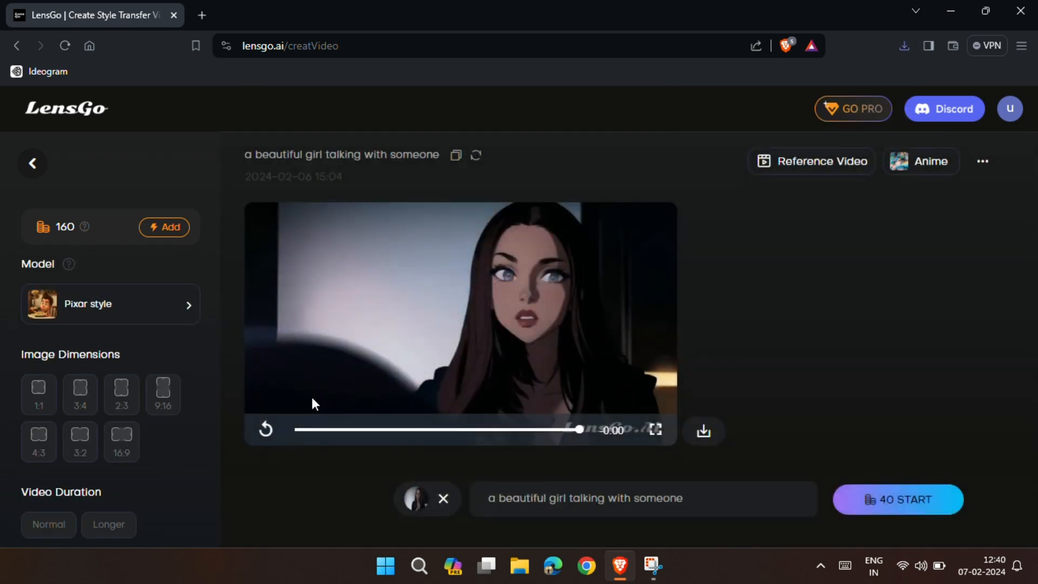
# Step: Generate the Pixar-style version of the same prompt and play the result
pyautogui.click(897, 499)
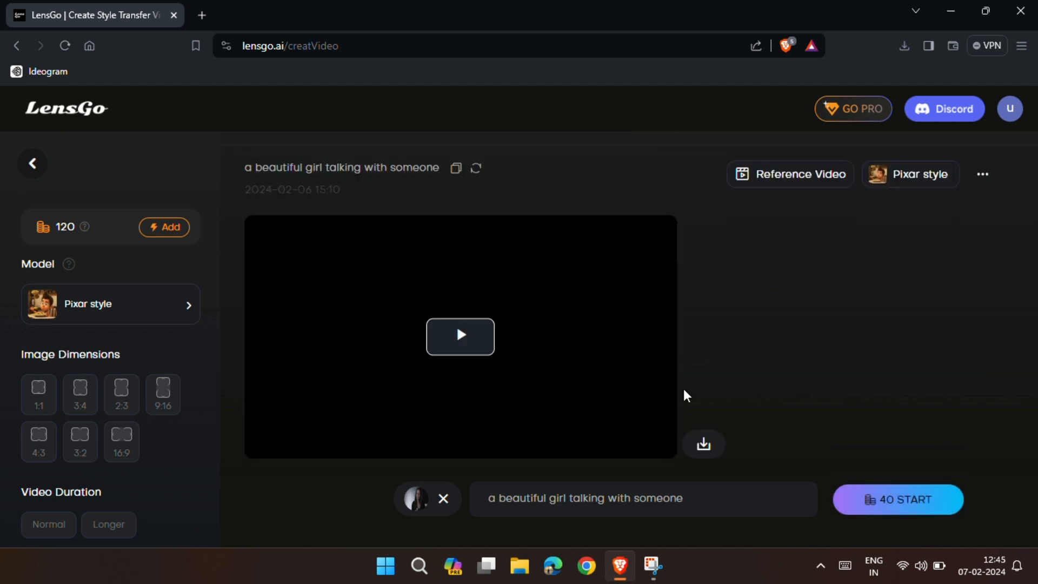
pyautogui.click(460, 335)
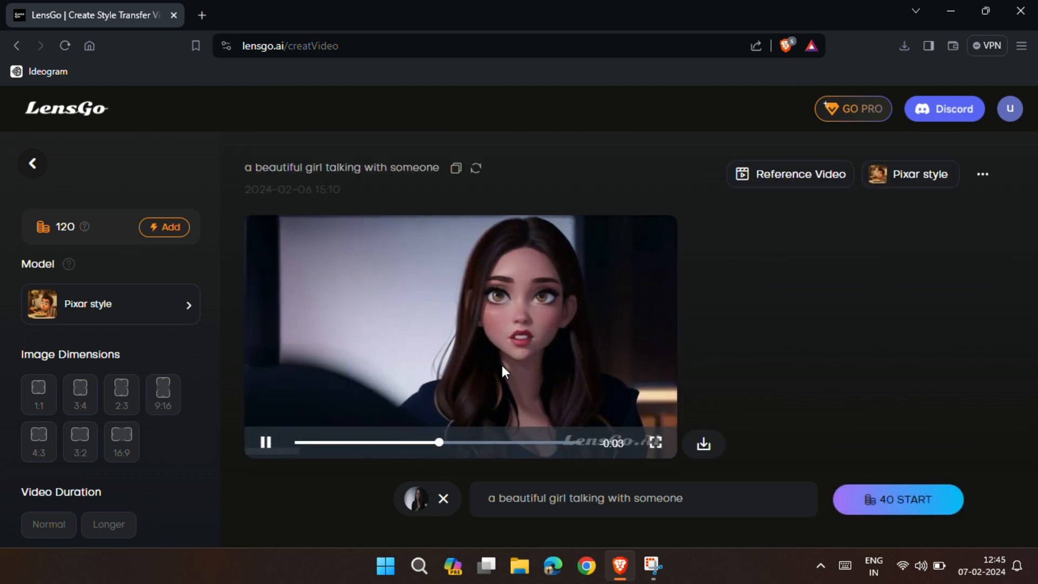